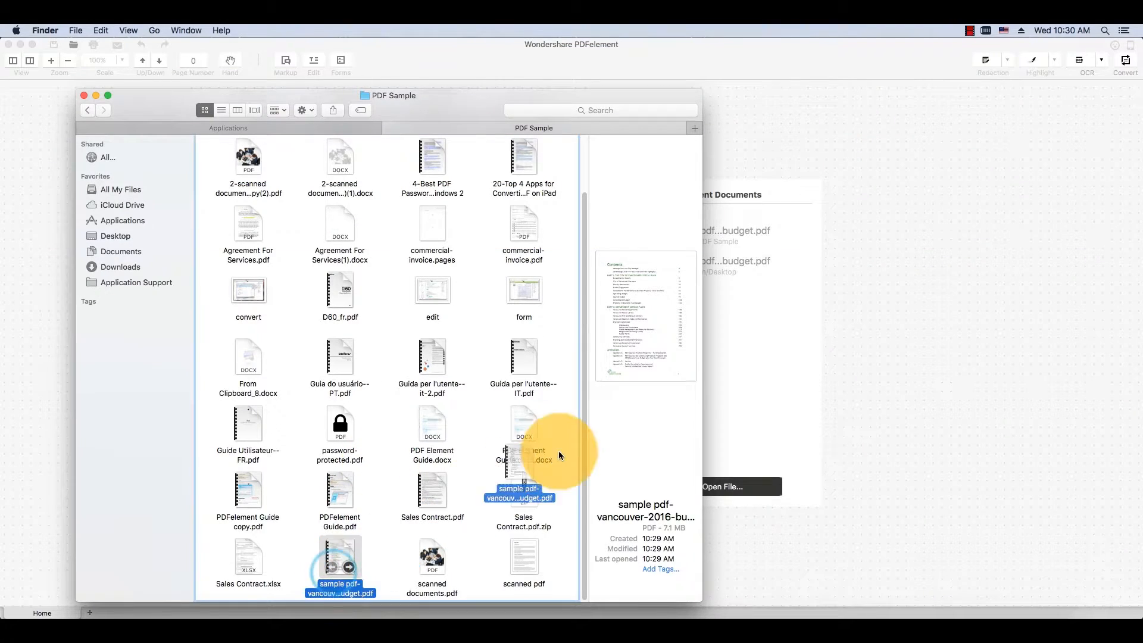
- Open sample pdf-vancouver-2016-budget.pdf from Finder in PDFelement
double_click(340, 565)
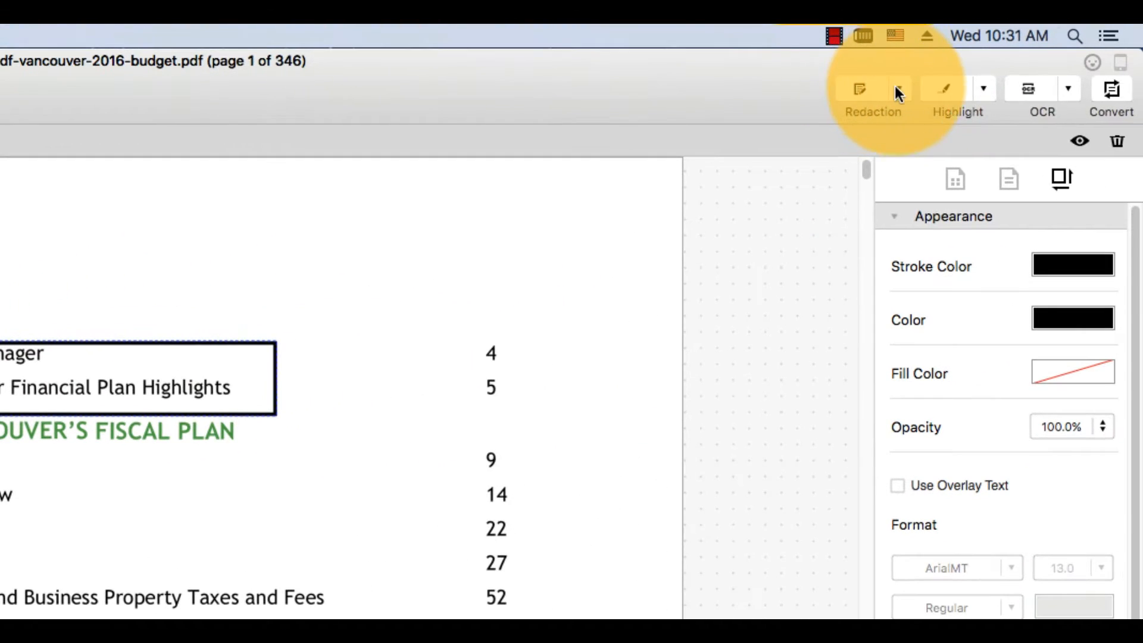
- Search the budget for '2016' and mark all 614 matches for redaction
click(934, 88)
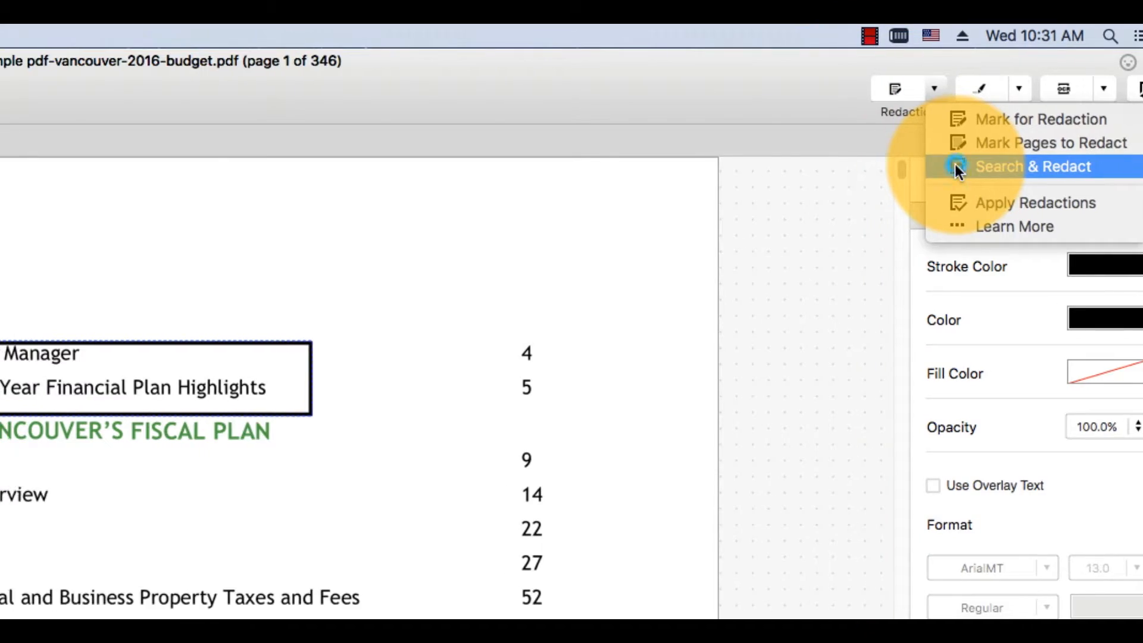
click(1031, 167)
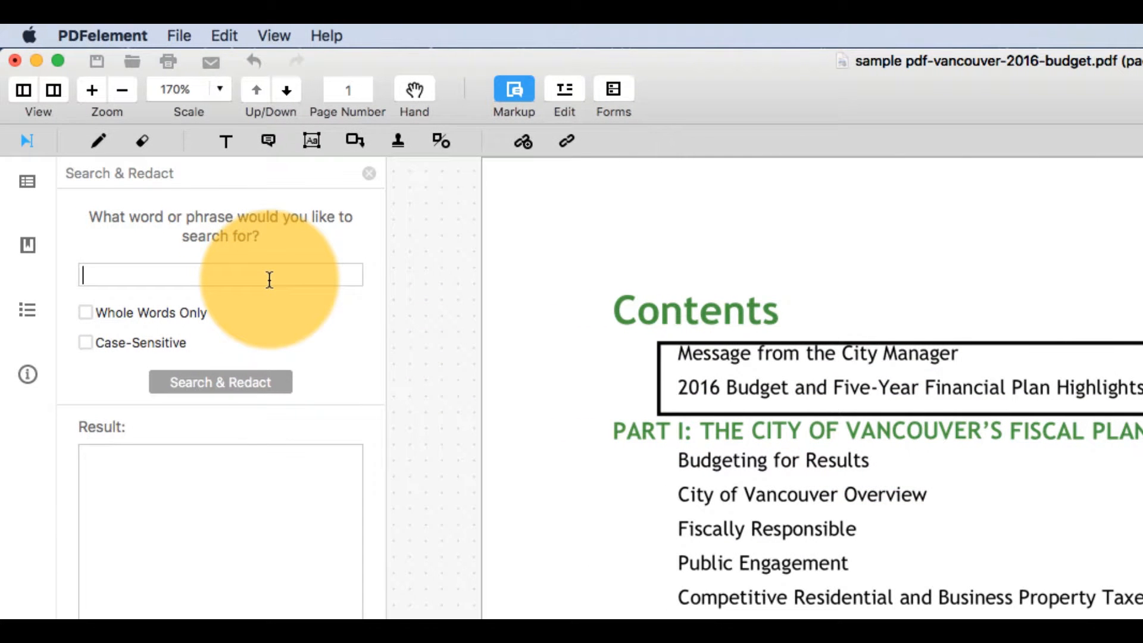
text(2016)
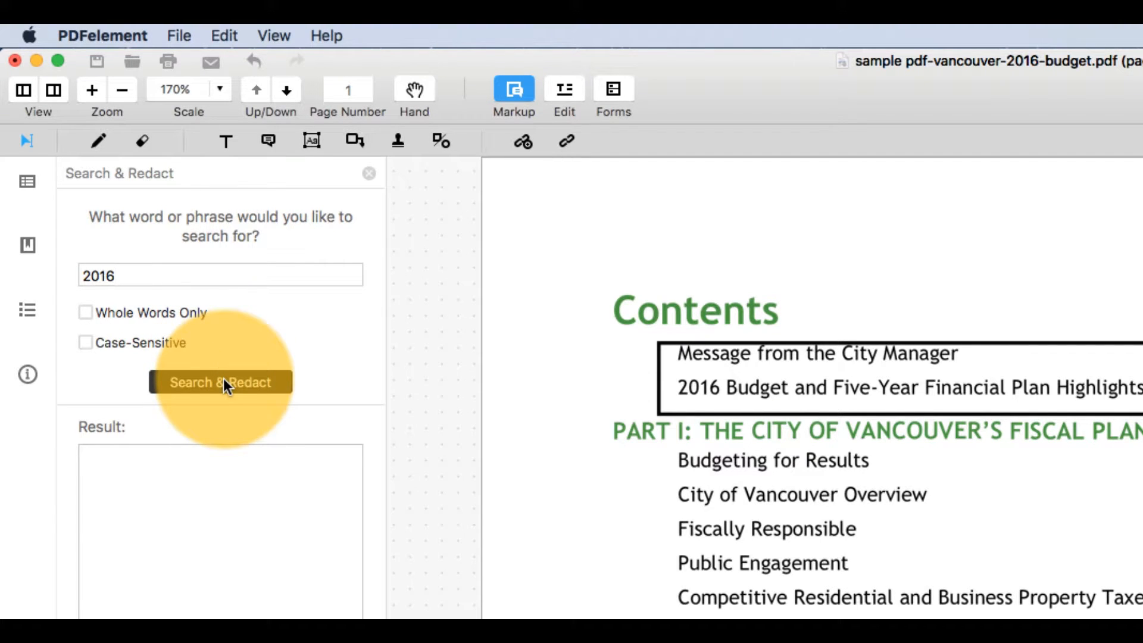
click(219, 382)
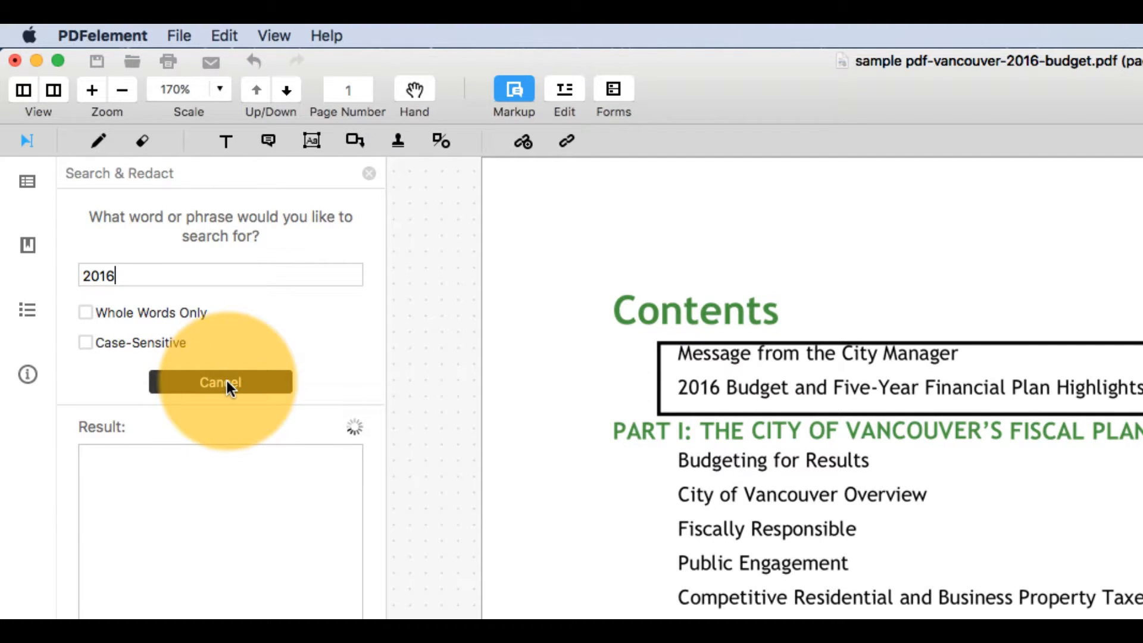
click(219, 382)
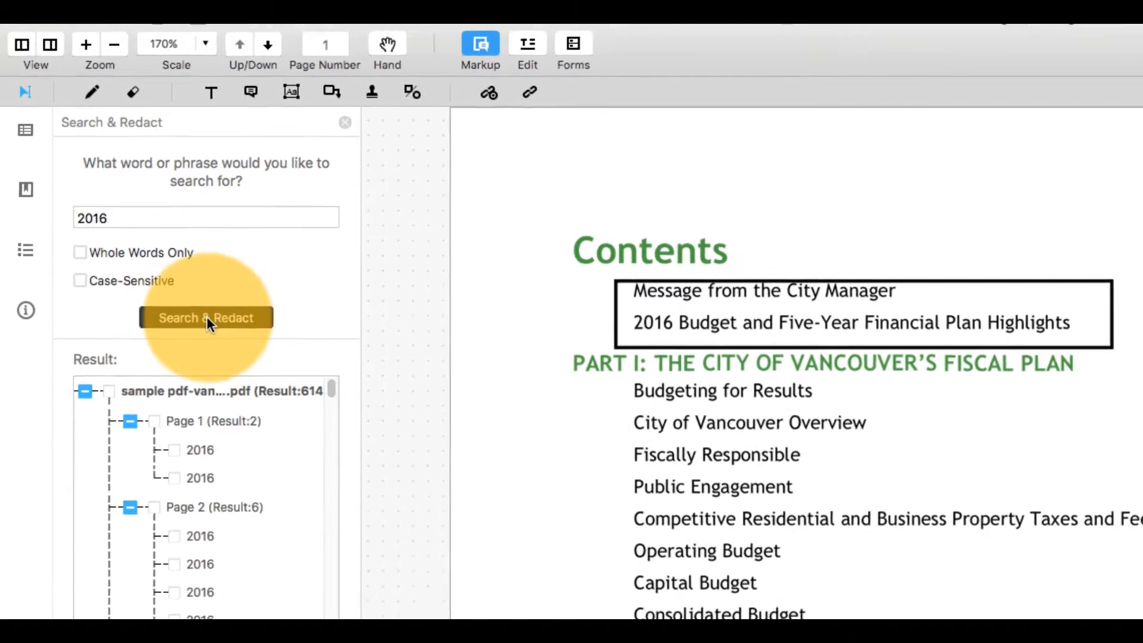
click(205, 318)
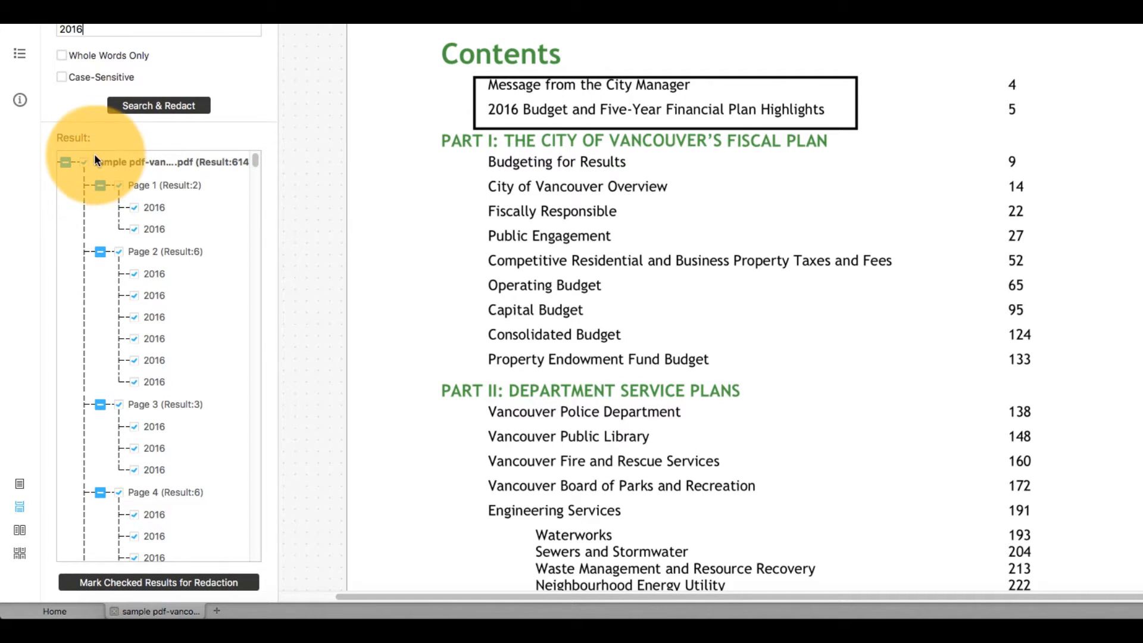
mouse_move(191, 537)
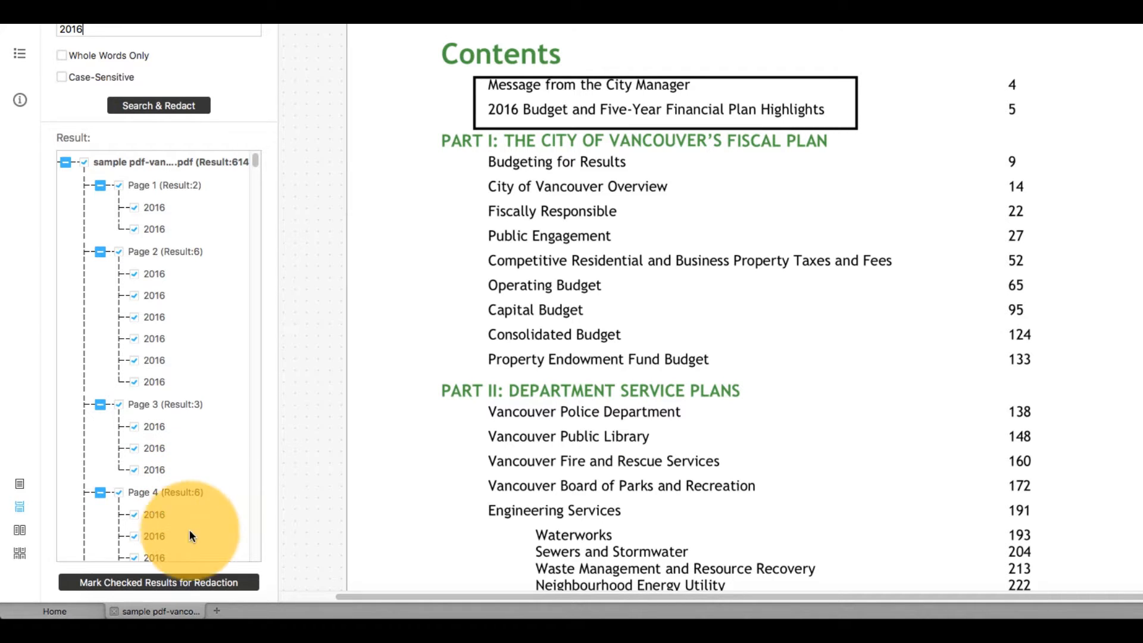
click(159, 581)
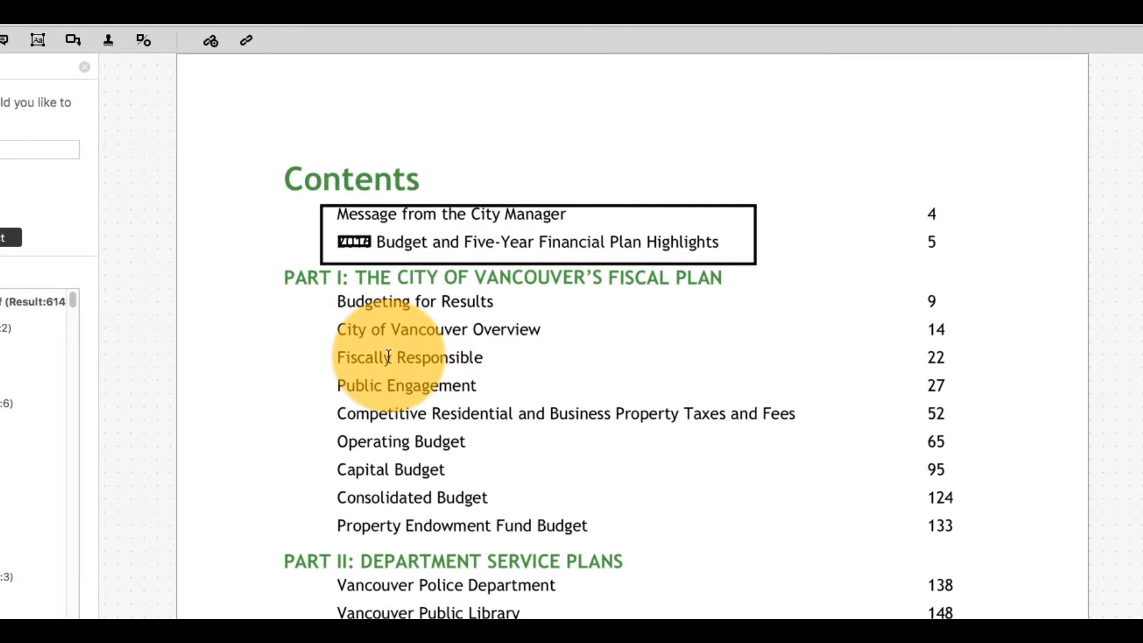
- Permanently apply the marked '2016' redactions, confirming the warning
click(899, 88)
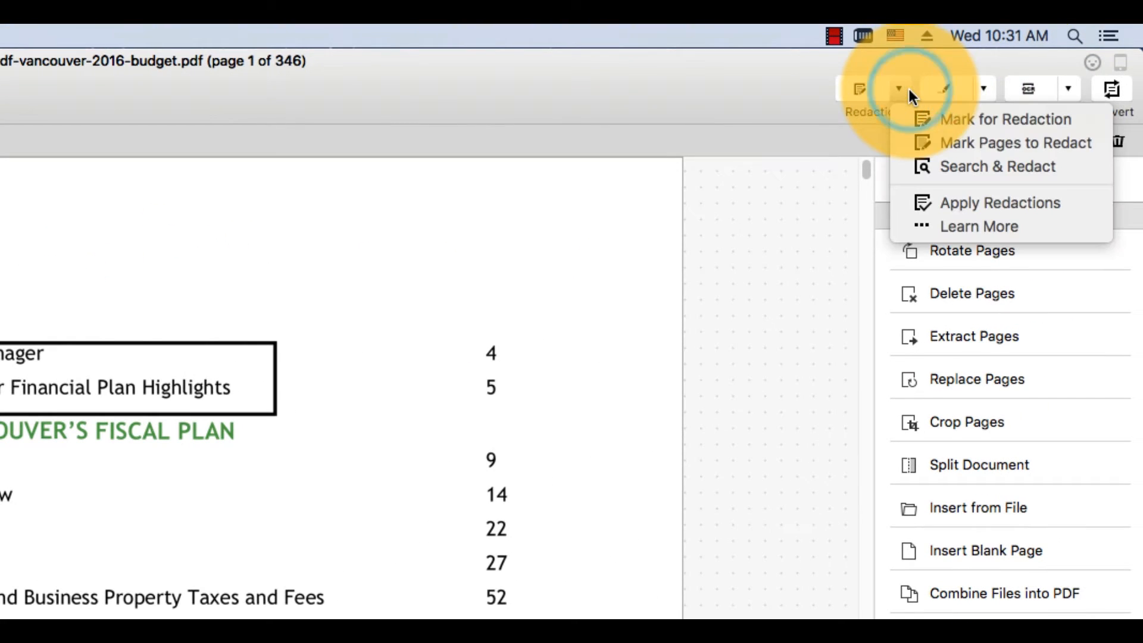
mouse_move(941, 142)
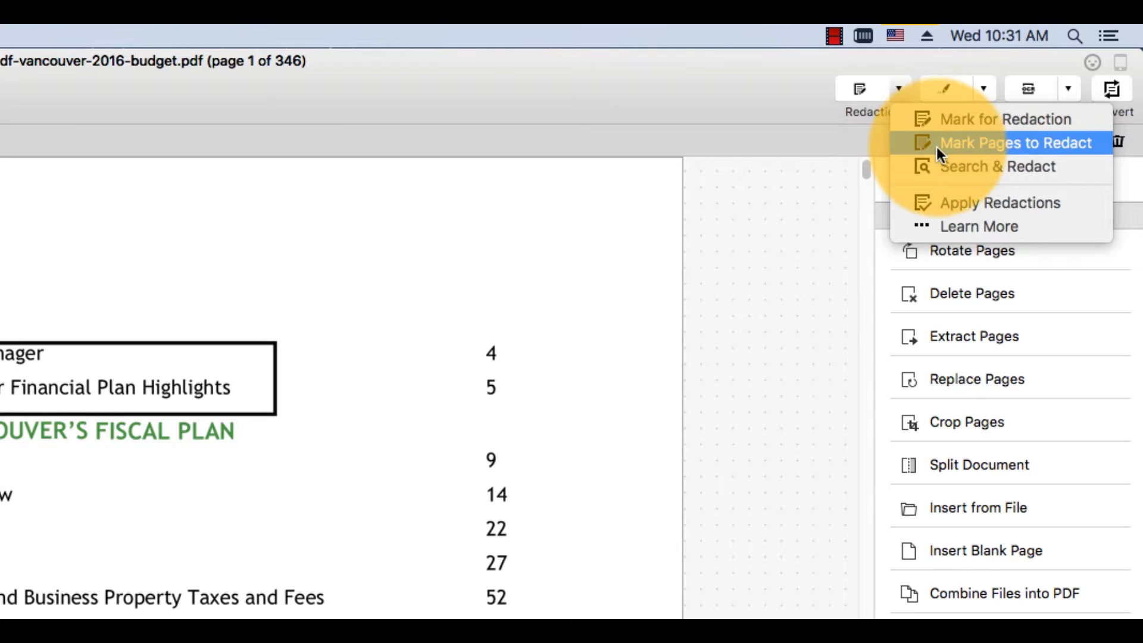
click(1001, 202)
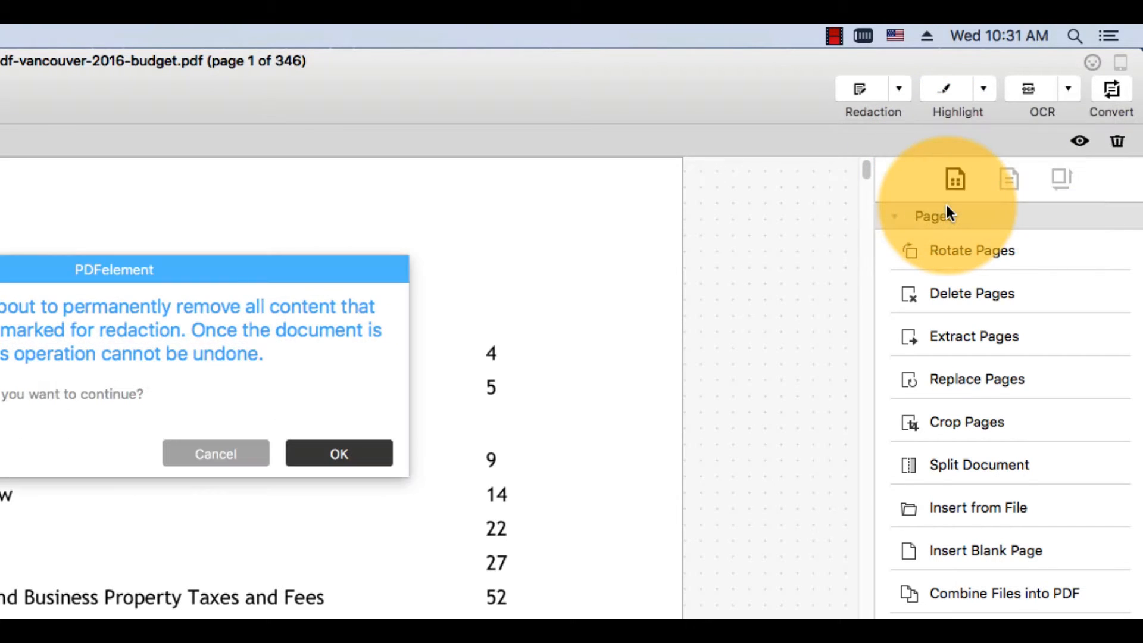
click(338, 454)
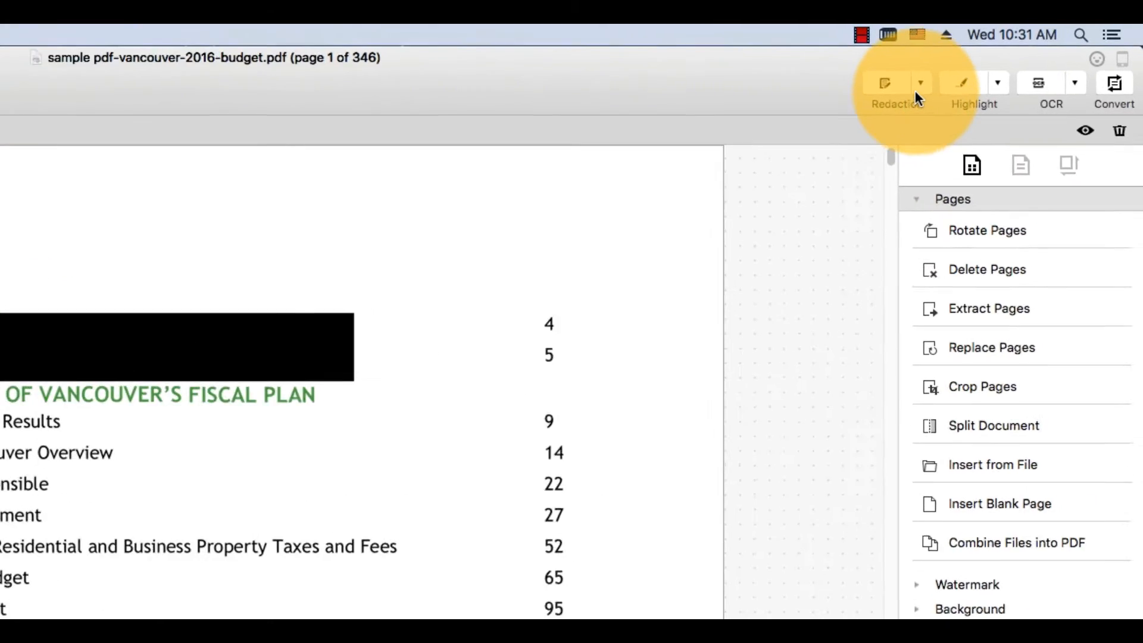
- Mark the custom page range 1-4 for whole-page redaction
click(920, 82)
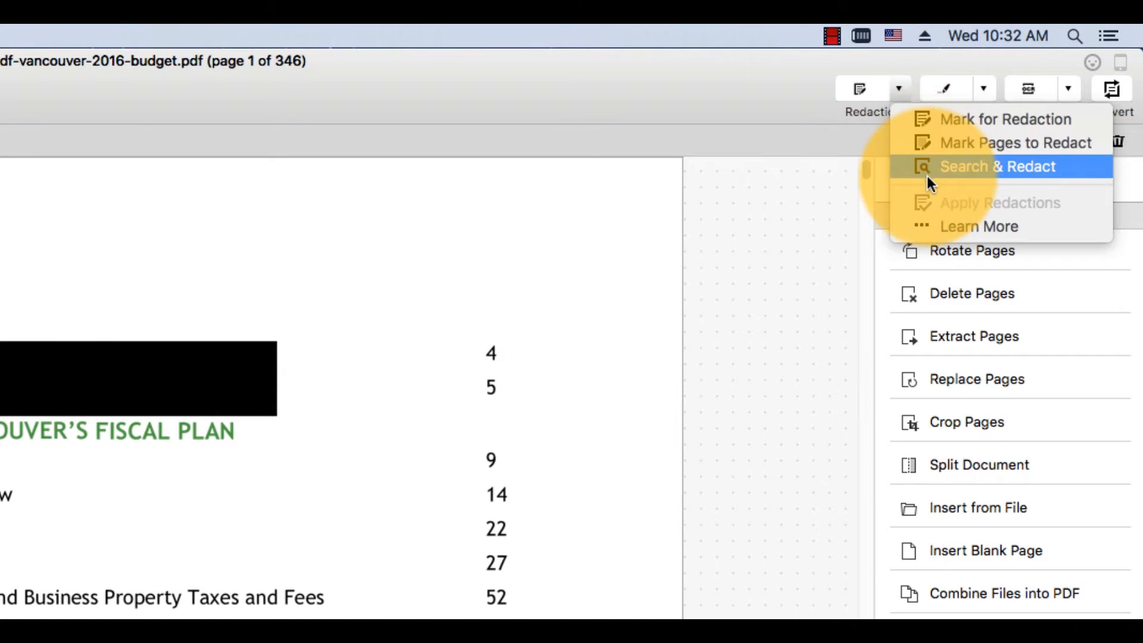
click(1013, 142)
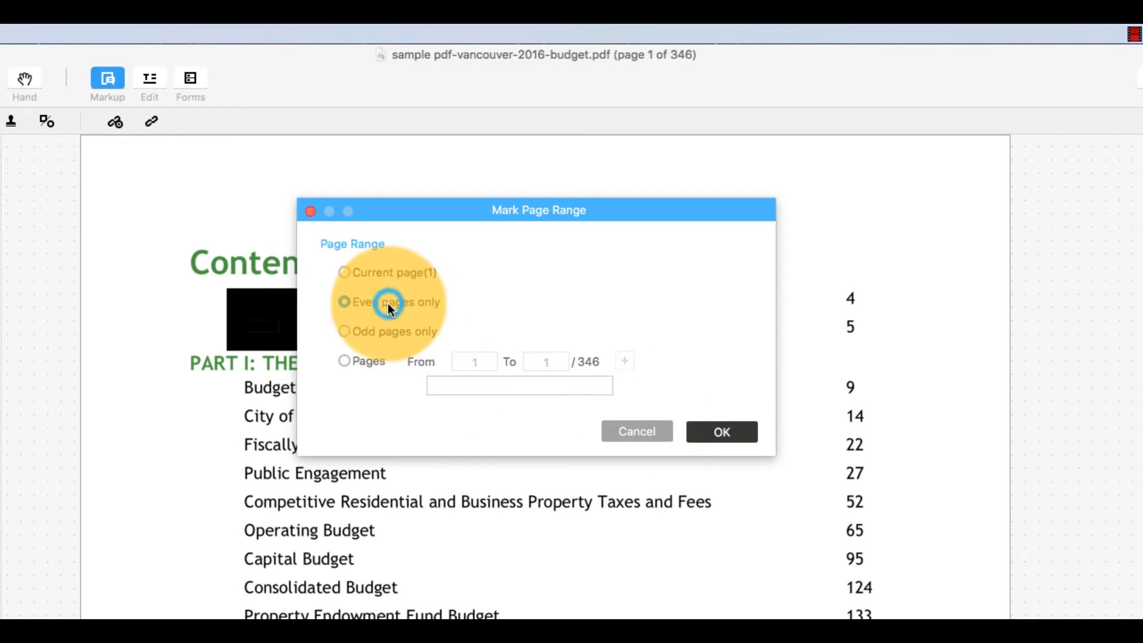
click(344, 361)
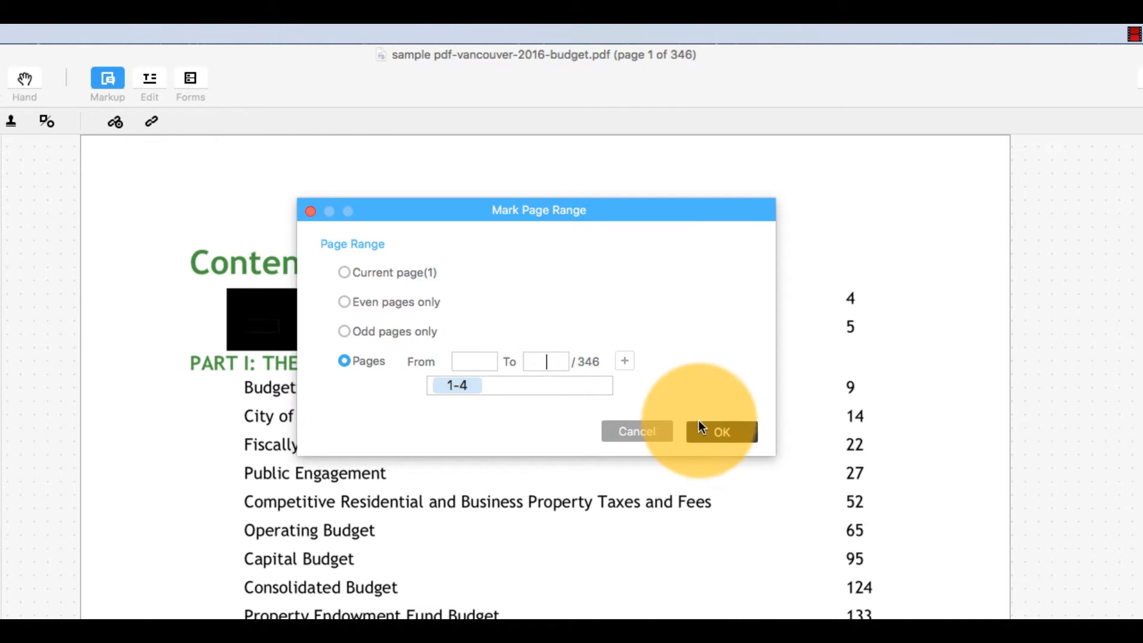
click(721, 431)
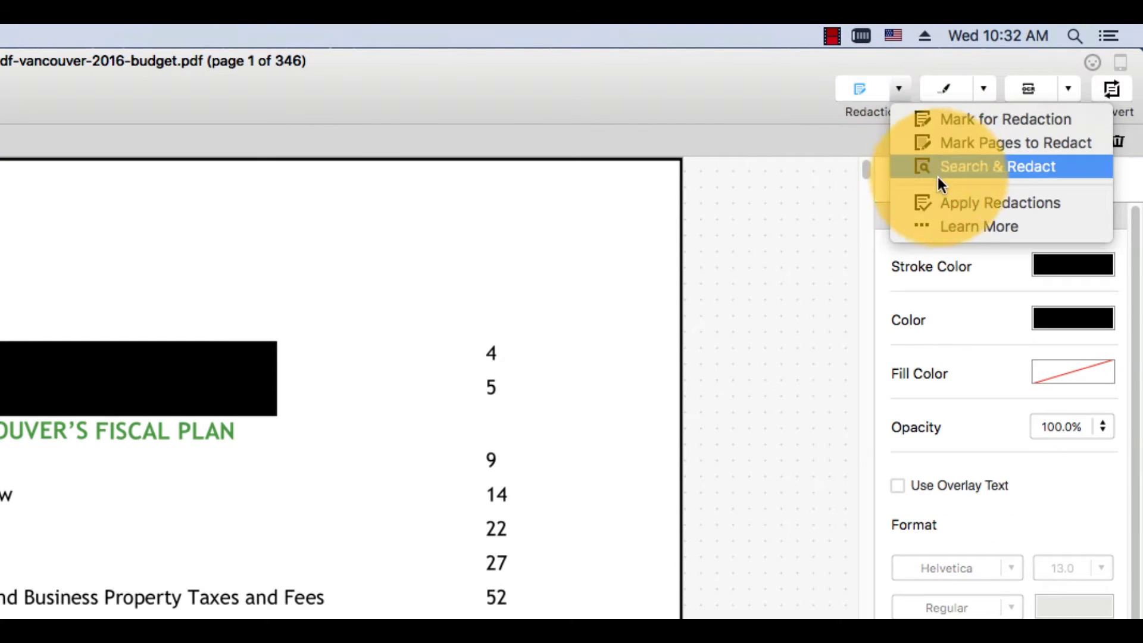
mouse_move(947, 202)
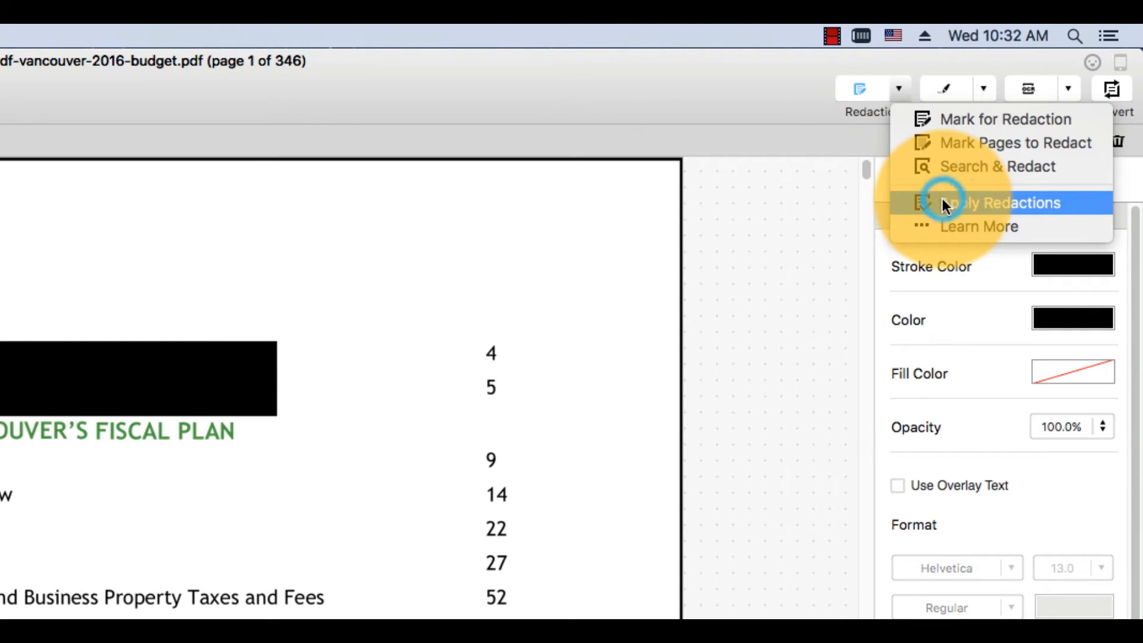
- Apply the page redactions and review blacked-out pages 1-4 in the thumbnails
click(1002, 201)
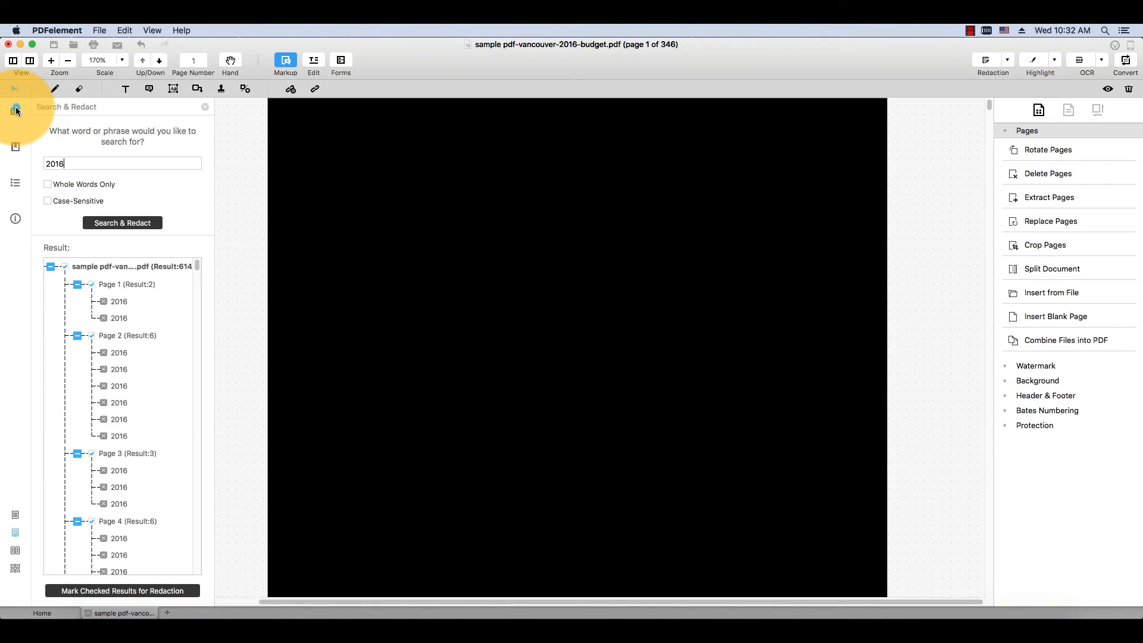
click(15, 110)
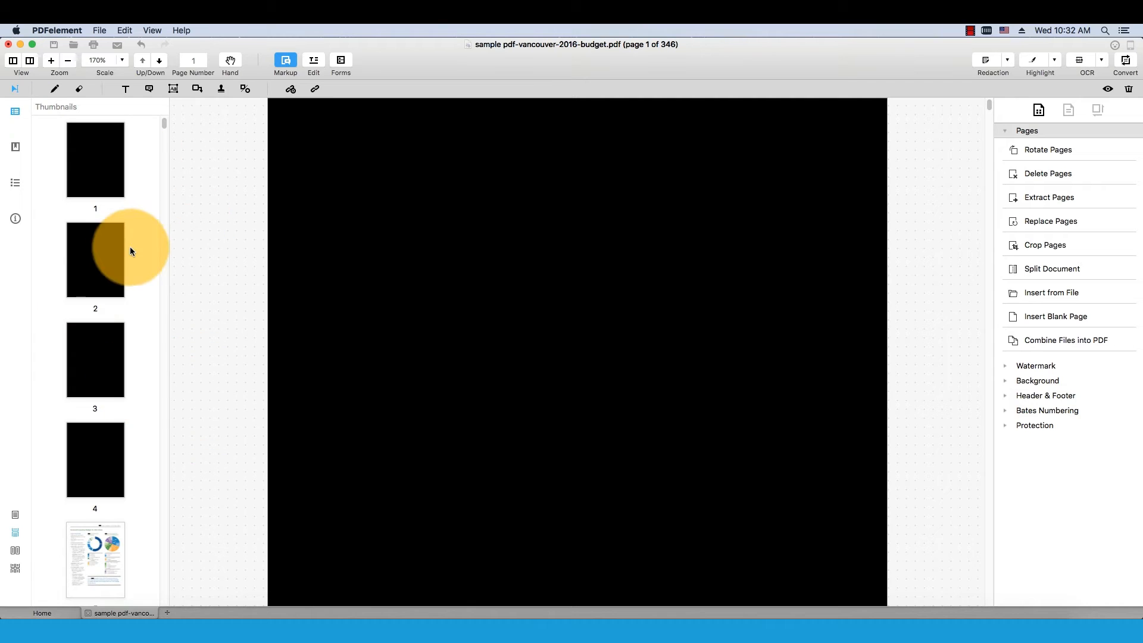